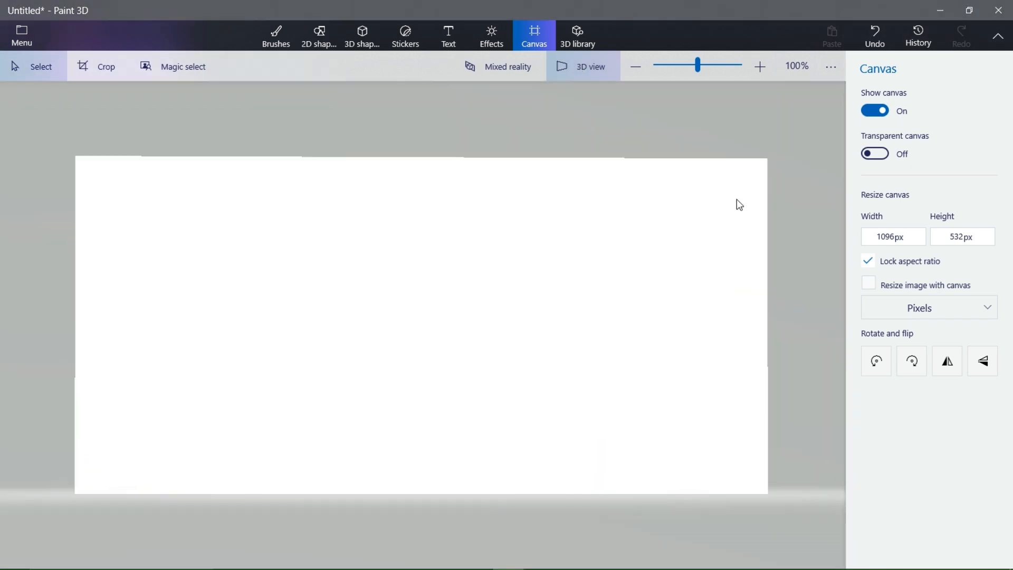
Hide the canvas and add 3D text 'Hotel senses' in Monotype Corsiva 130 with glow.
left_click(875, 110)
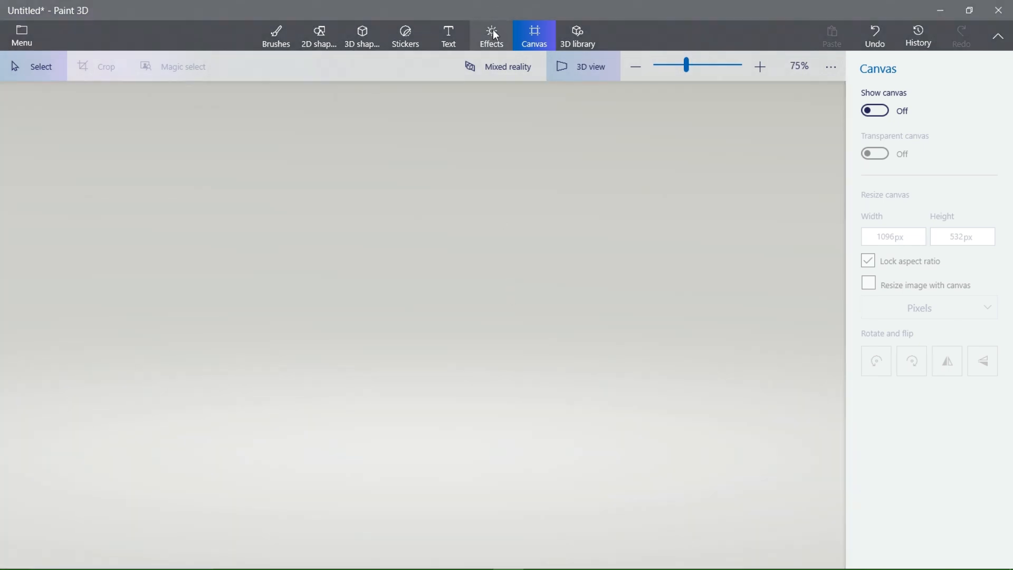
left_click(448, 36)
type("H")
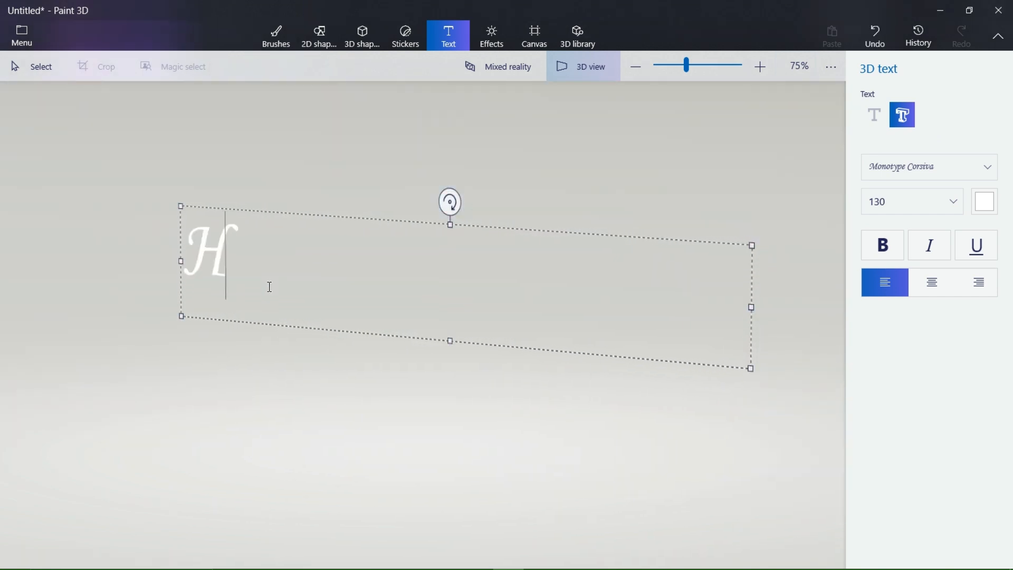
type("otel")
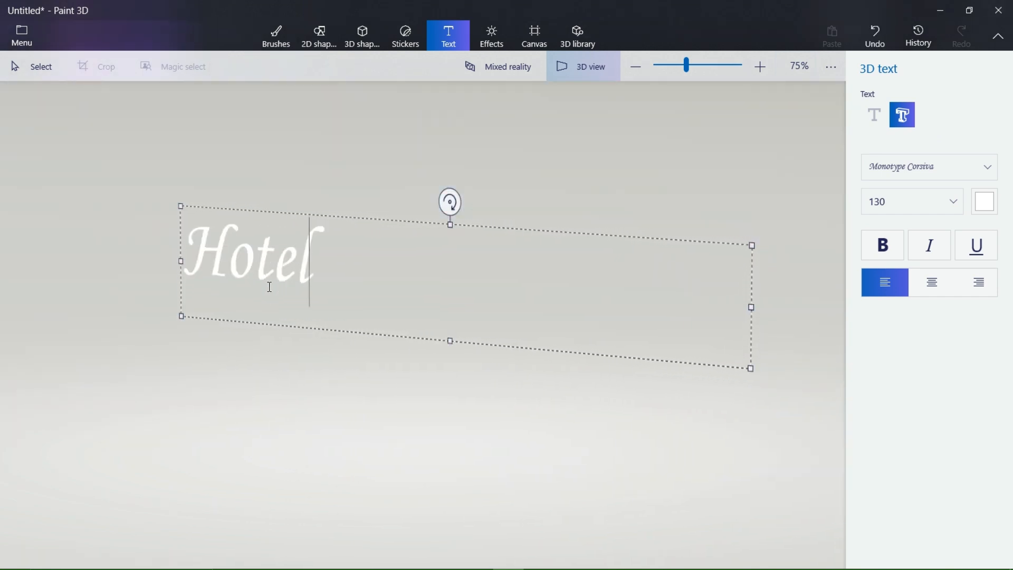
type("senses")
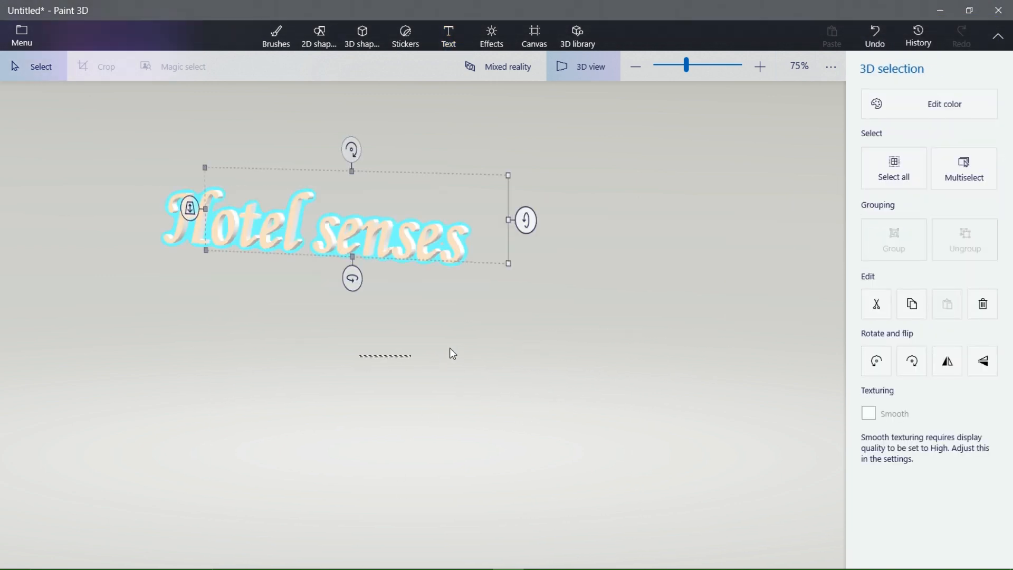
Save a copy of the 'Hotel senses' logo in the 3D model format.
left_click(448, 35)
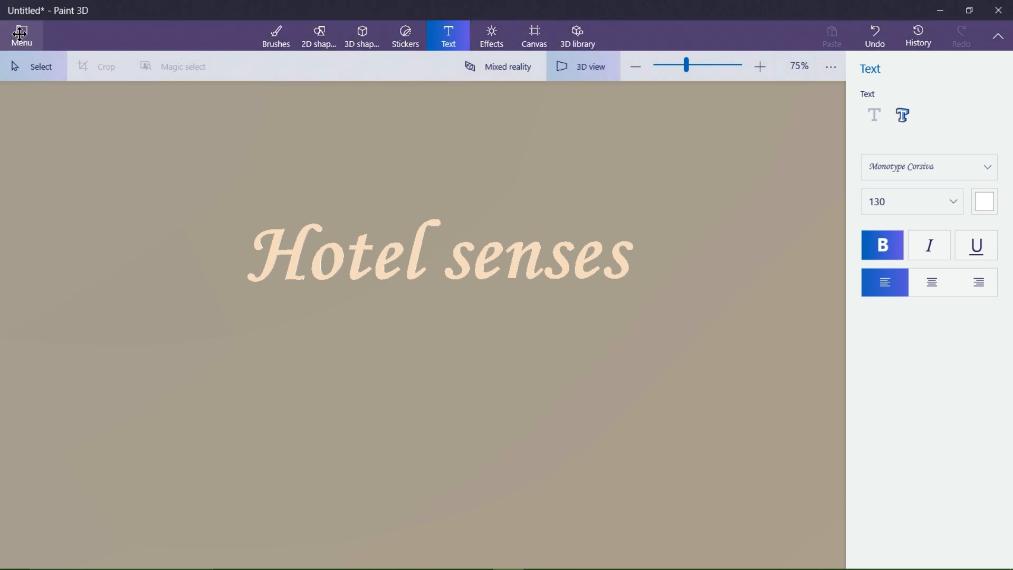
left_click(21, 35)
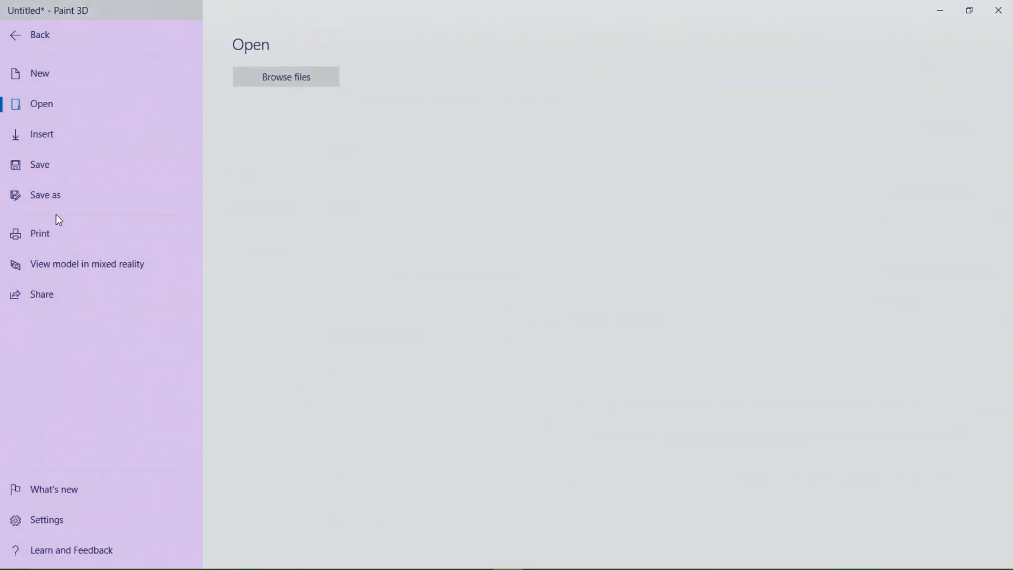
left_click(45, 194)
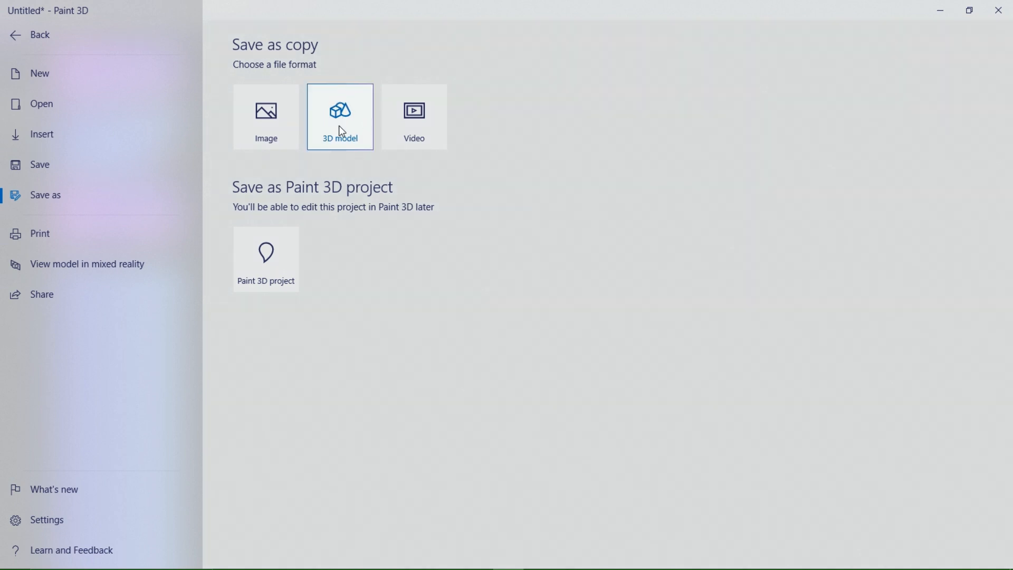
left_click(29, 35)
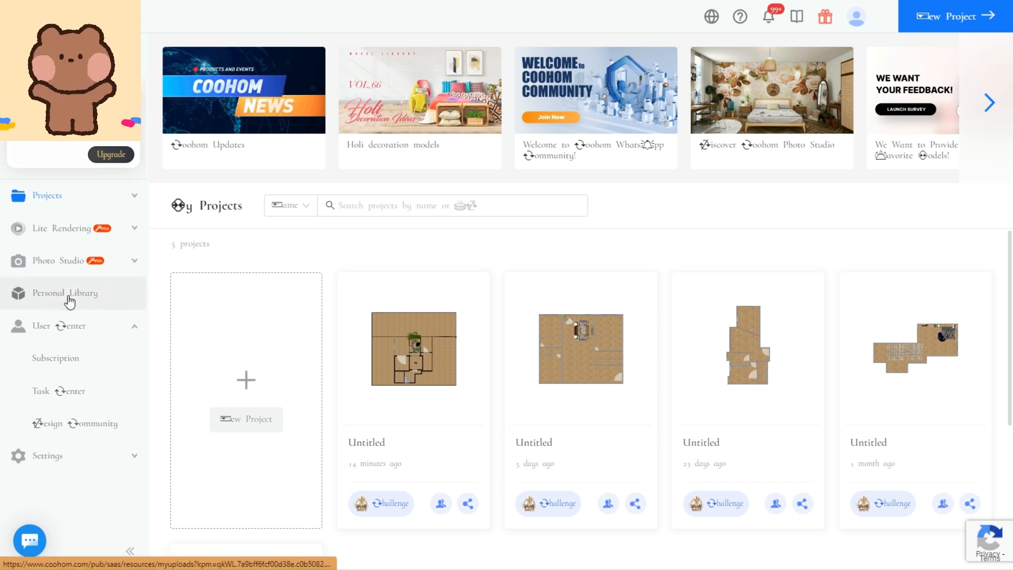
From the Personal Library, start an upload and browse the computer for the logo file.
left_click(65, 292)
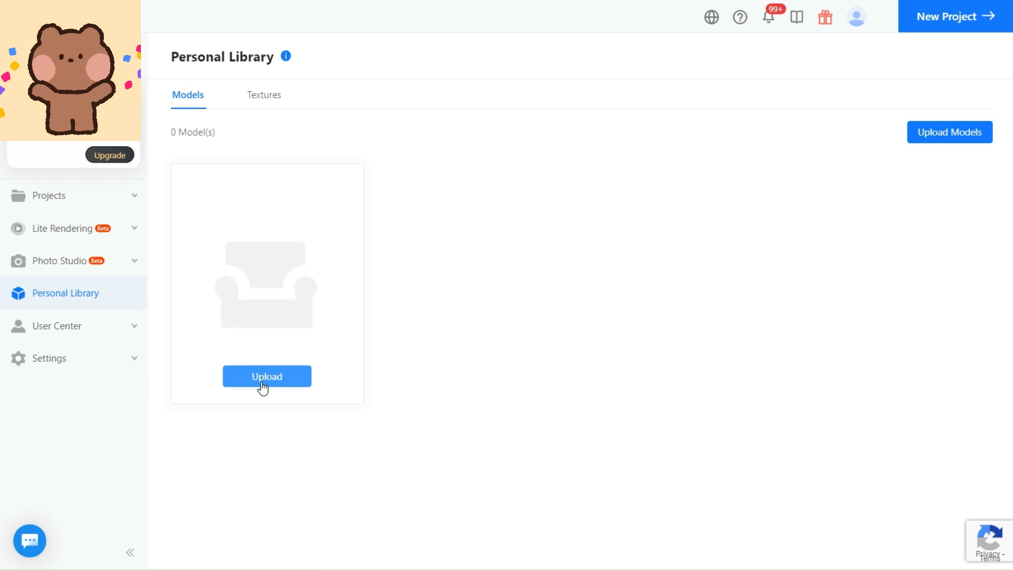
left_click(266, 376)
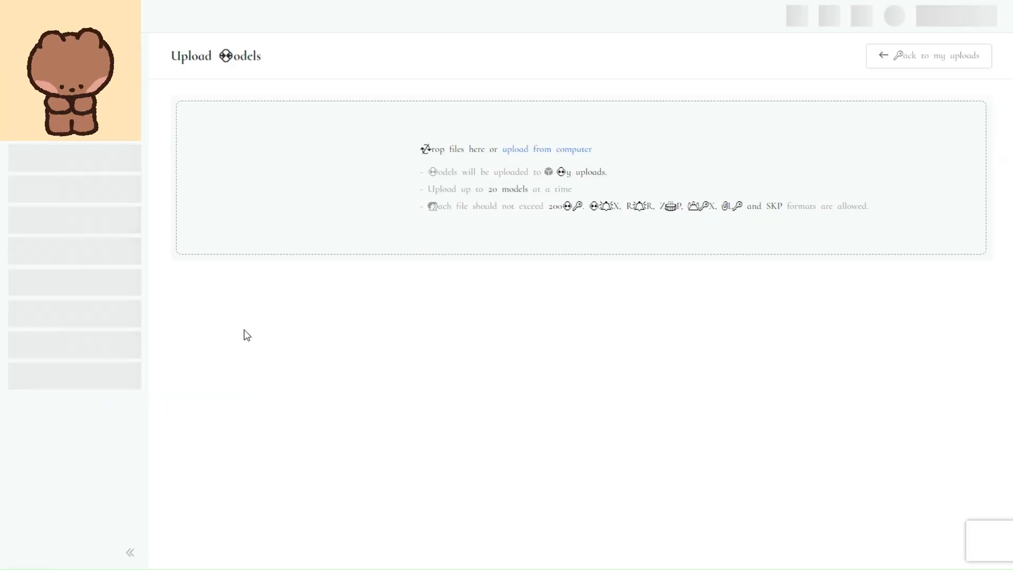
left_click(546, 149)
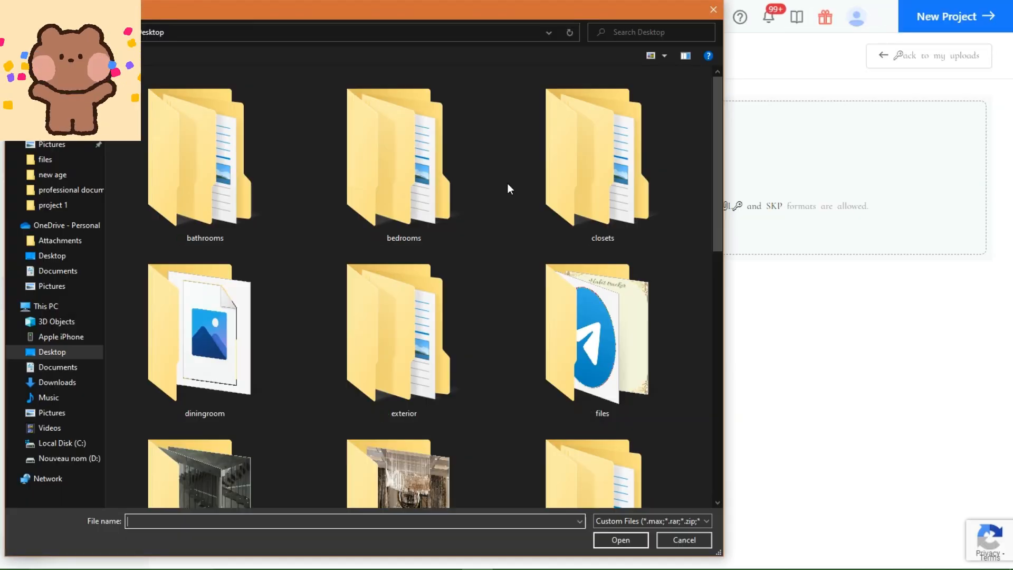
scroll("down", 3)
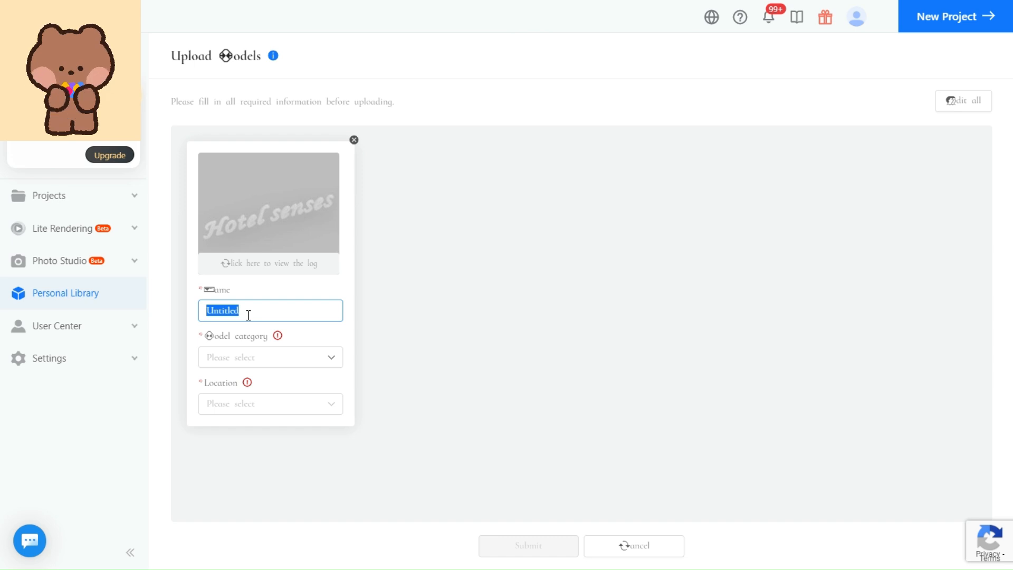
File the model 'logo' under House decoration / Wall decor, submit, and check models.
left_click(270, 356)
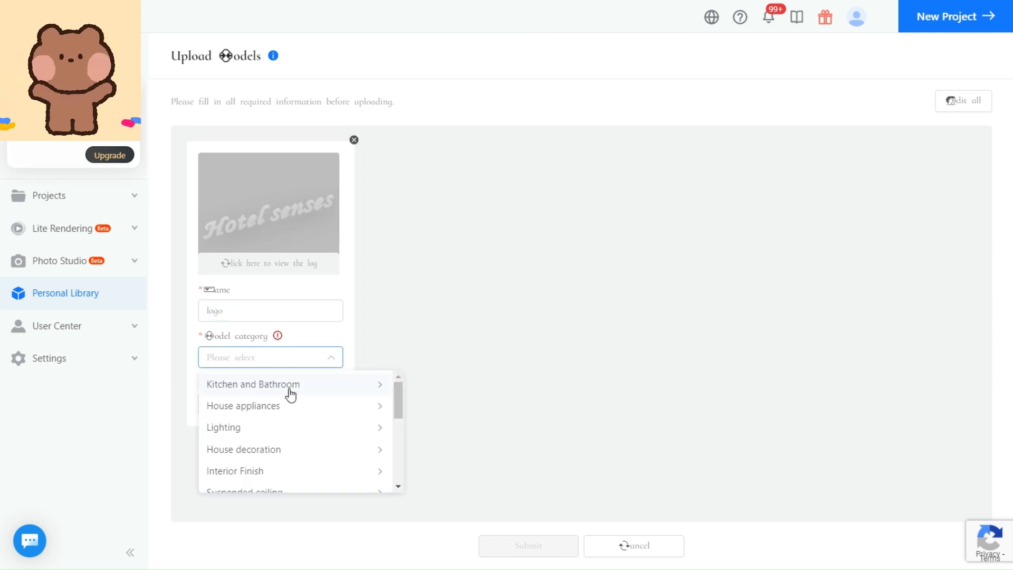
scroll("down", 3)
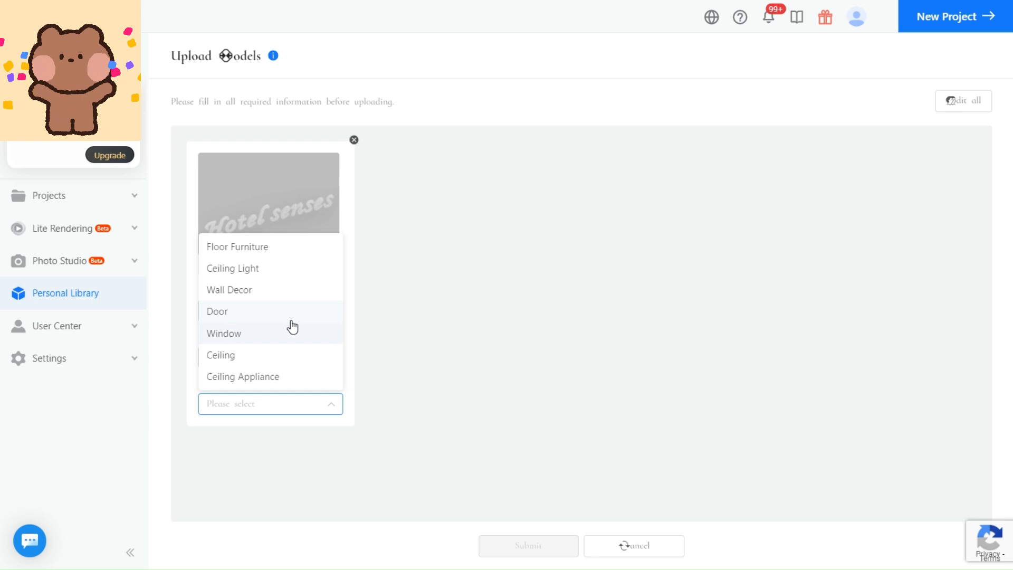
left_click(228, 290)
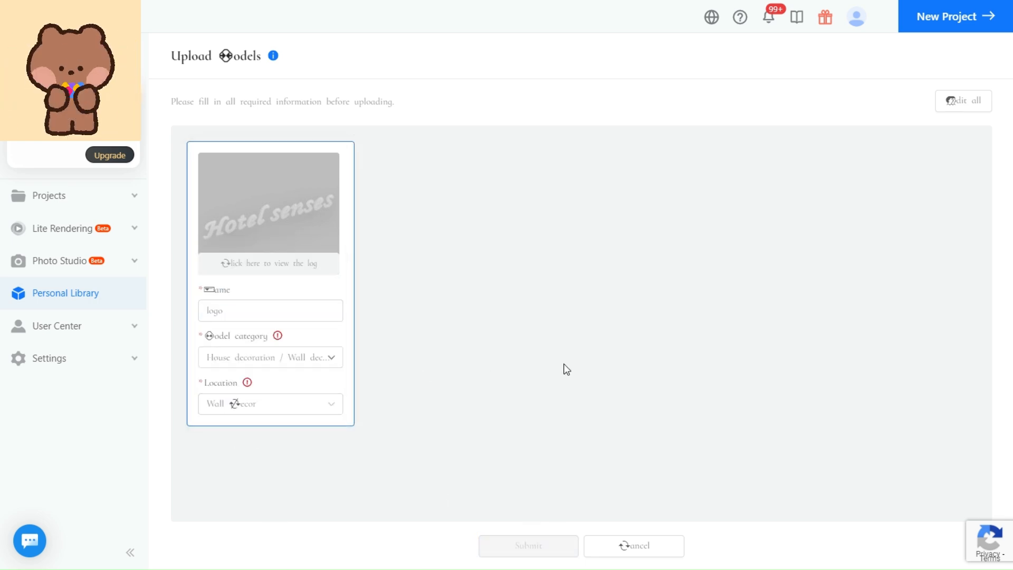
left_click(527, 545)
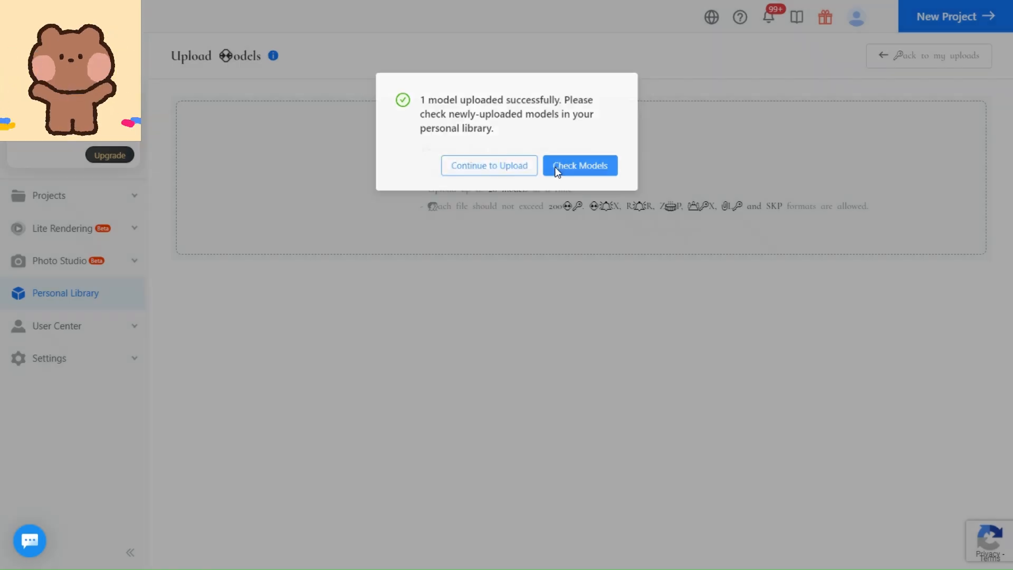
left_click(579, 165)
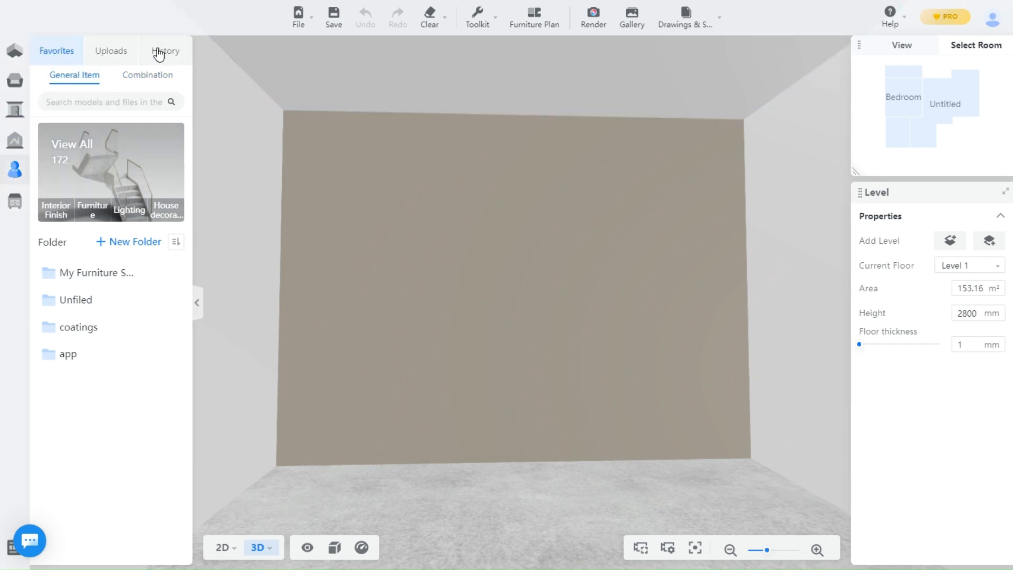
Browse the Home Decor > Others > 3D Text letter models, then switch to personal uploads.
left_click(110, 51)
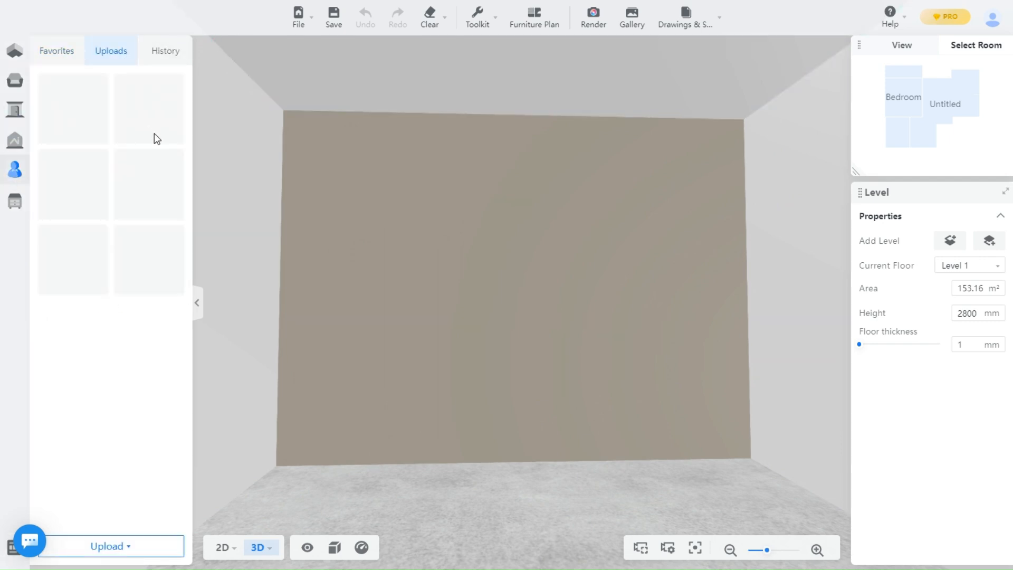
left_click(14, 81)
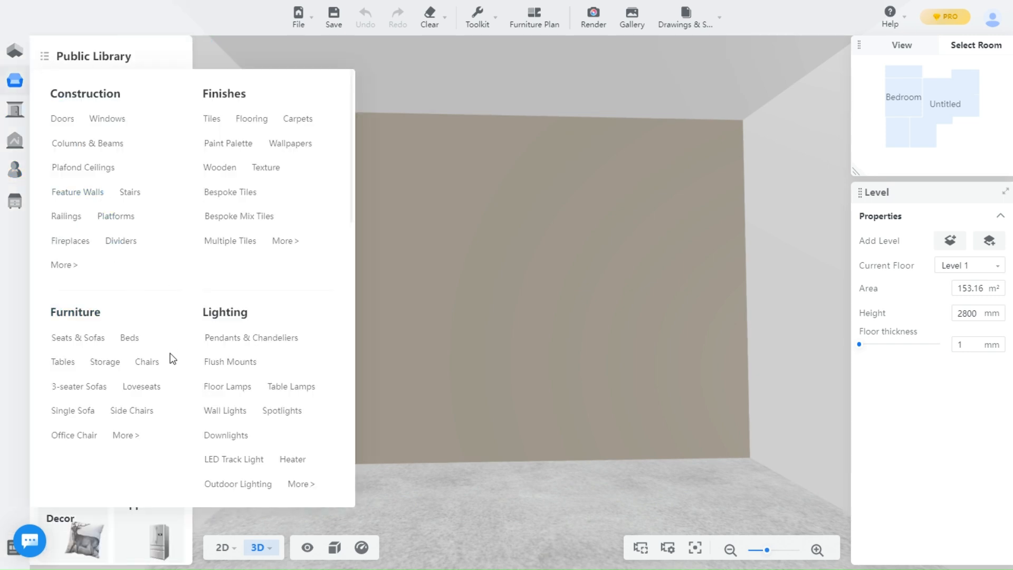
scroll("down", 3)
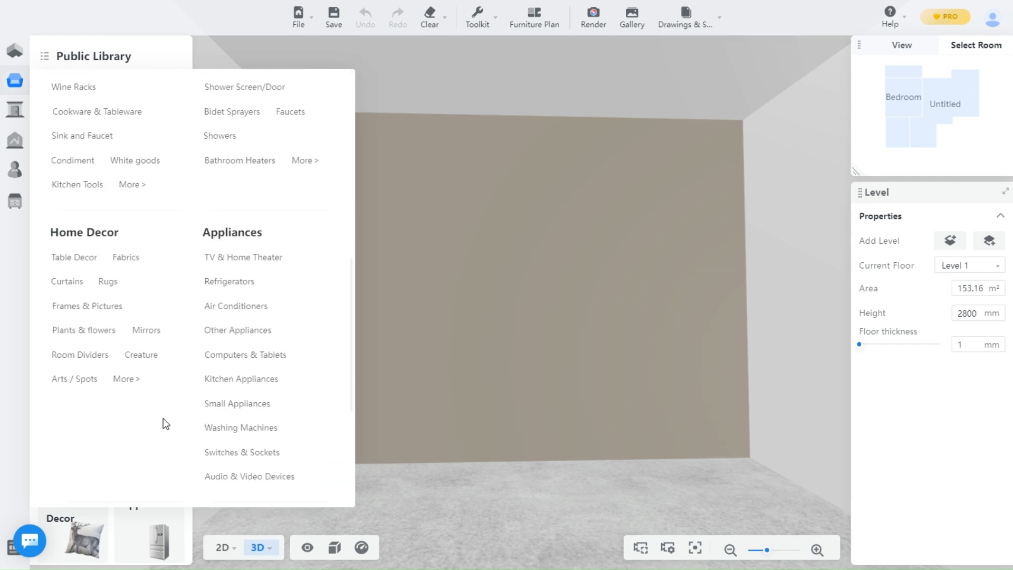
mouse_move(126, 378)
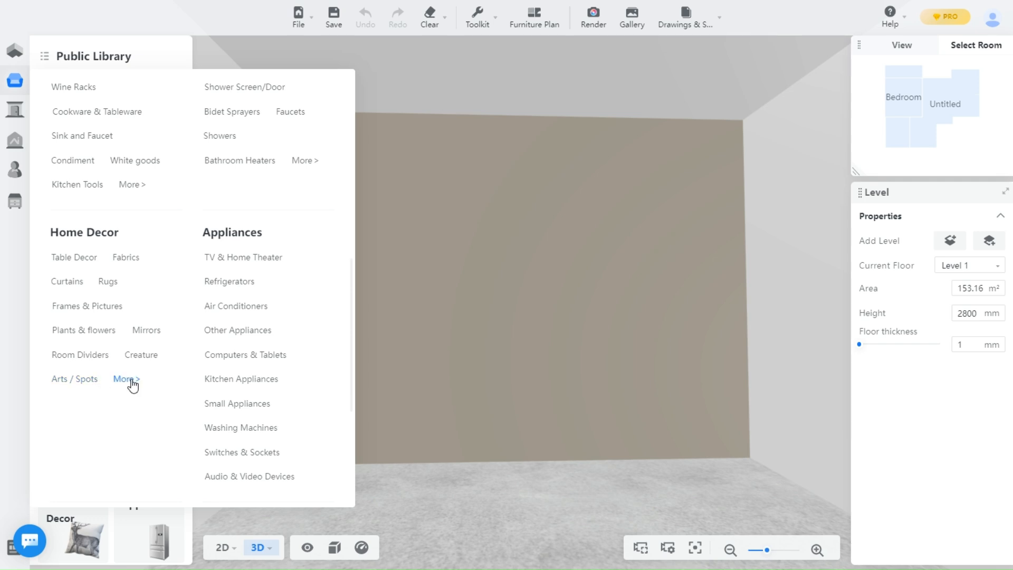
left_click(123, 379)
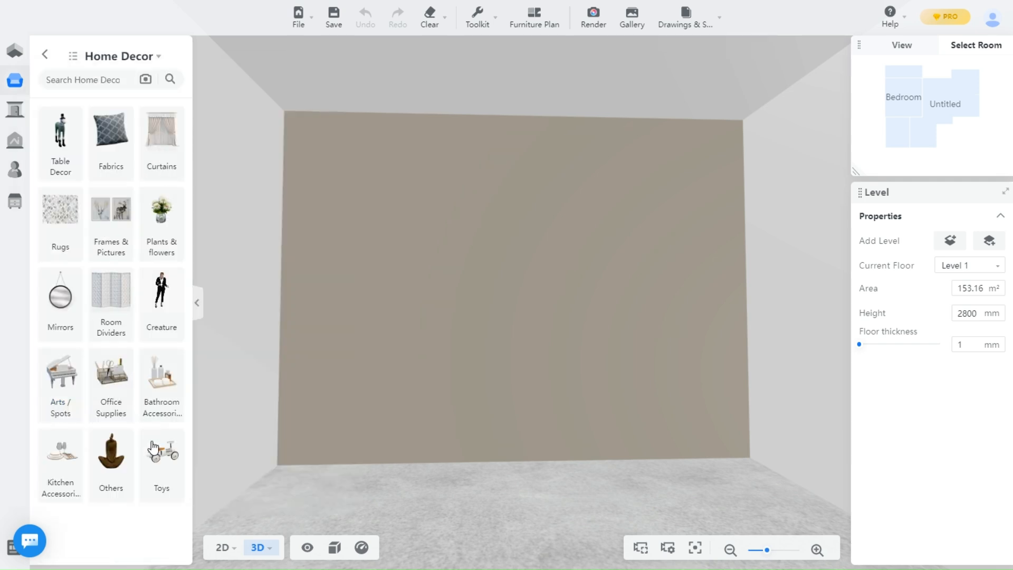
left_click(110, 465)
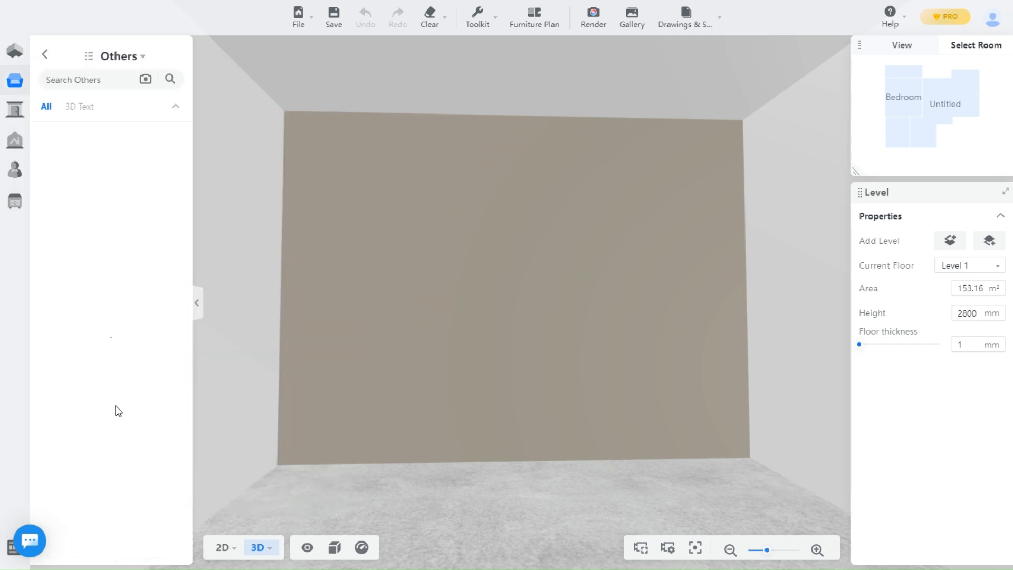
left_click(79, 106)
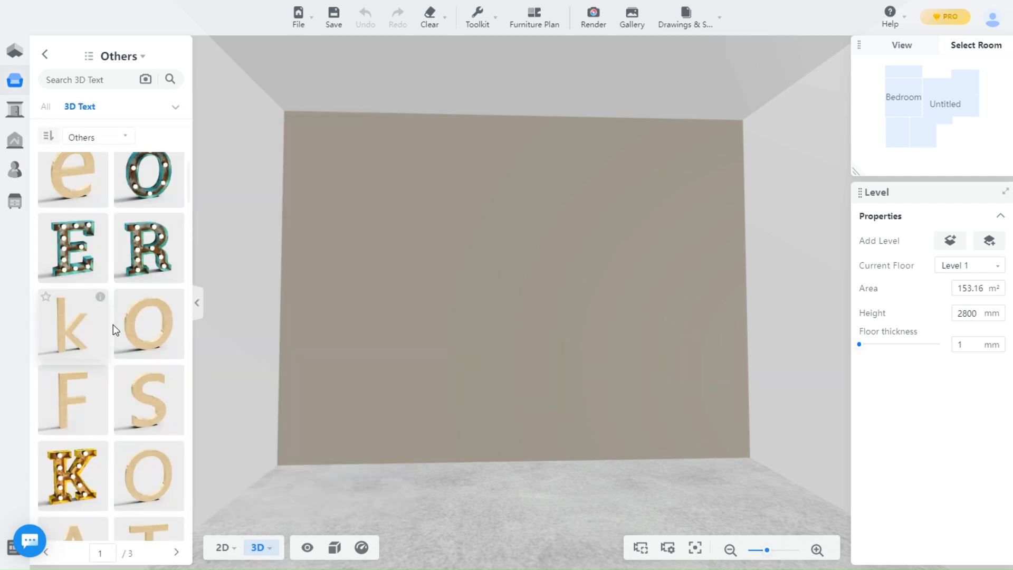
scroll("down", 3)
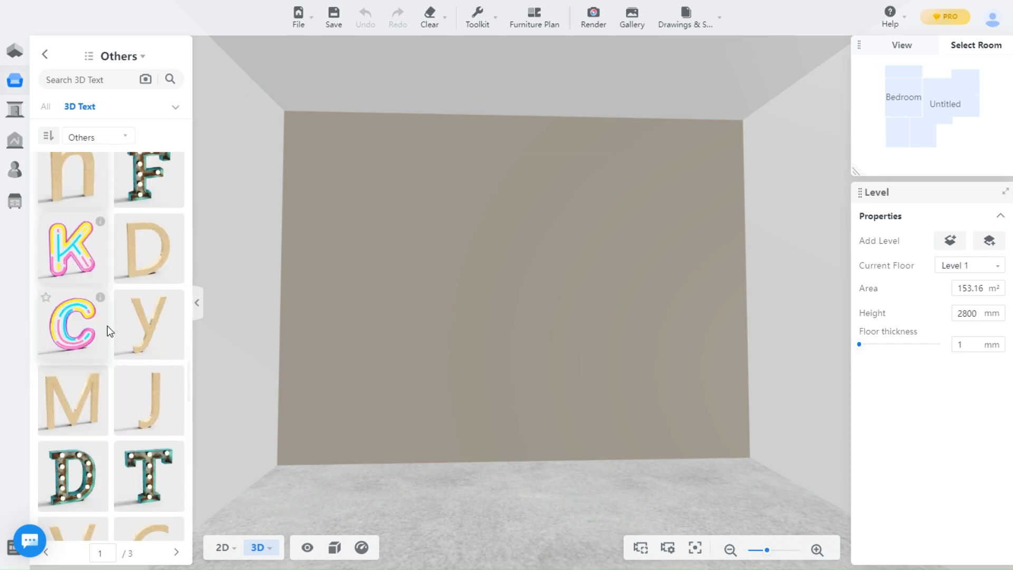
left_click(175, 553)
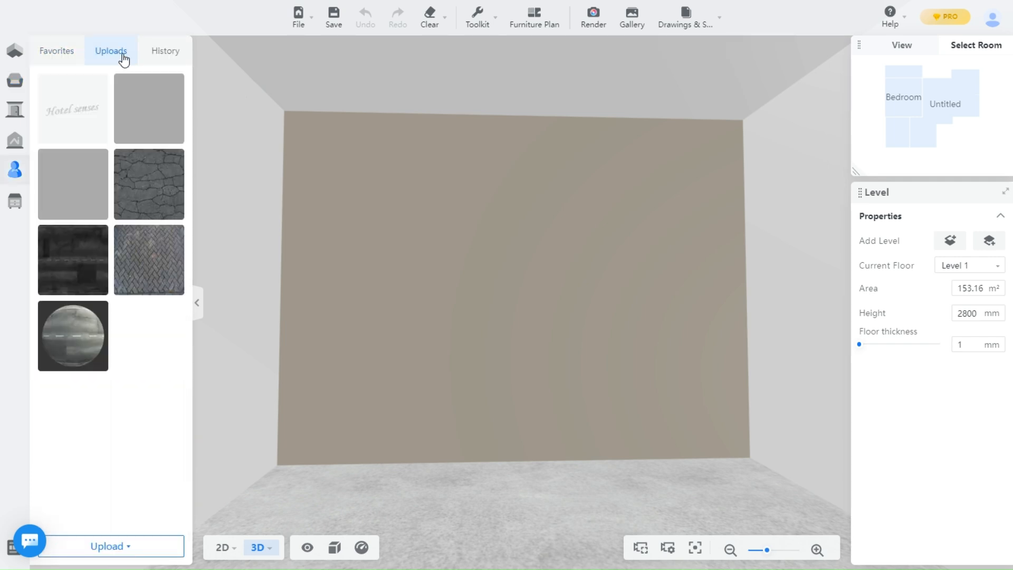
mouse_move(73, 107)
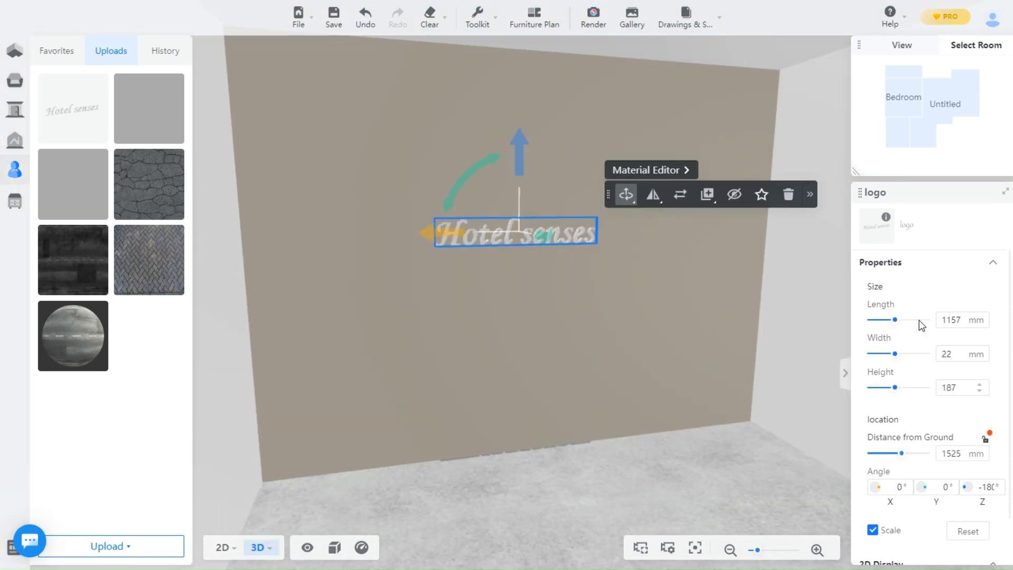
Stretch the wall logo to 1997 mm long and lift it to 1767 mm.
left_click_drag(886, 320, 915, 320)
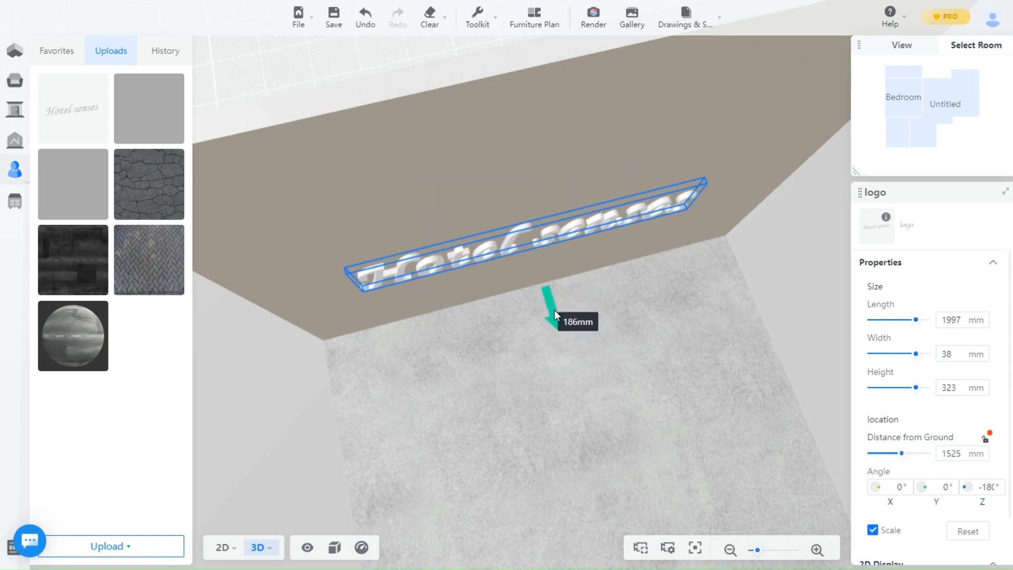
left_click_drag(546, 297, 524, 139)
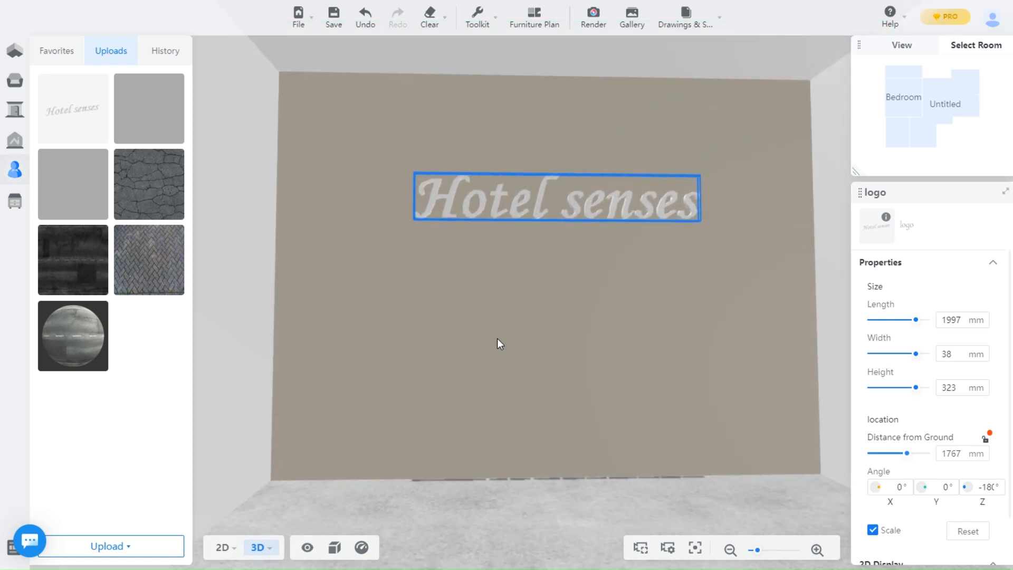
Apply the pale yellow light-emitting Luminous Material to the logo and confirm with Done.
left_click(555, 198)
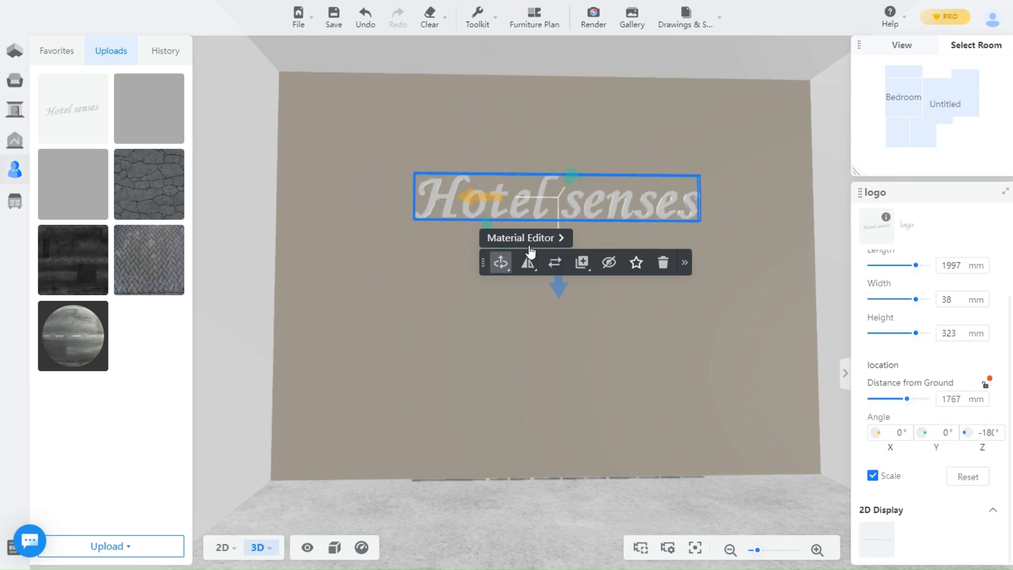
left_click(524, 238)
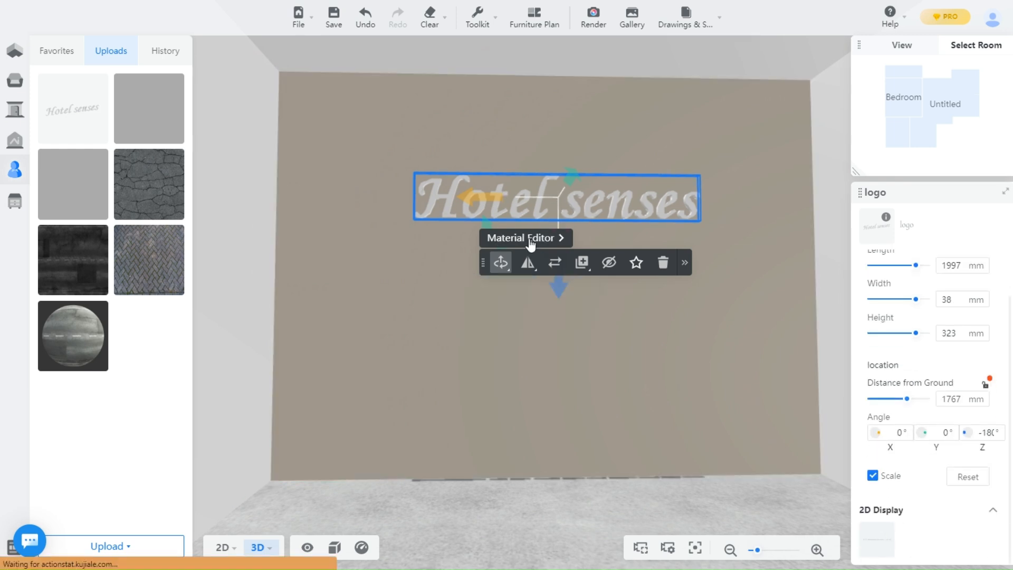
left_click(524, 238)
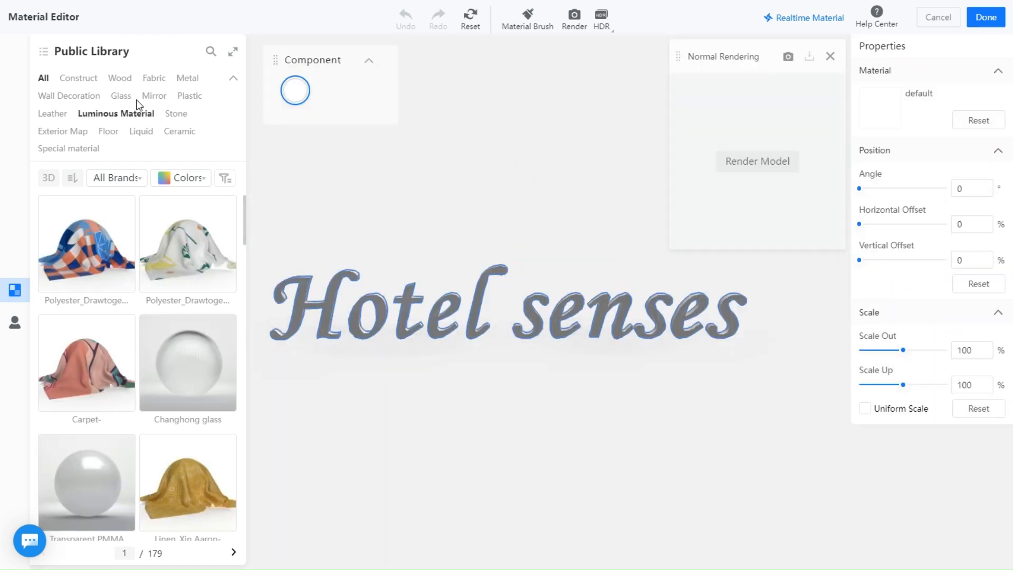
left_click(115, 113)
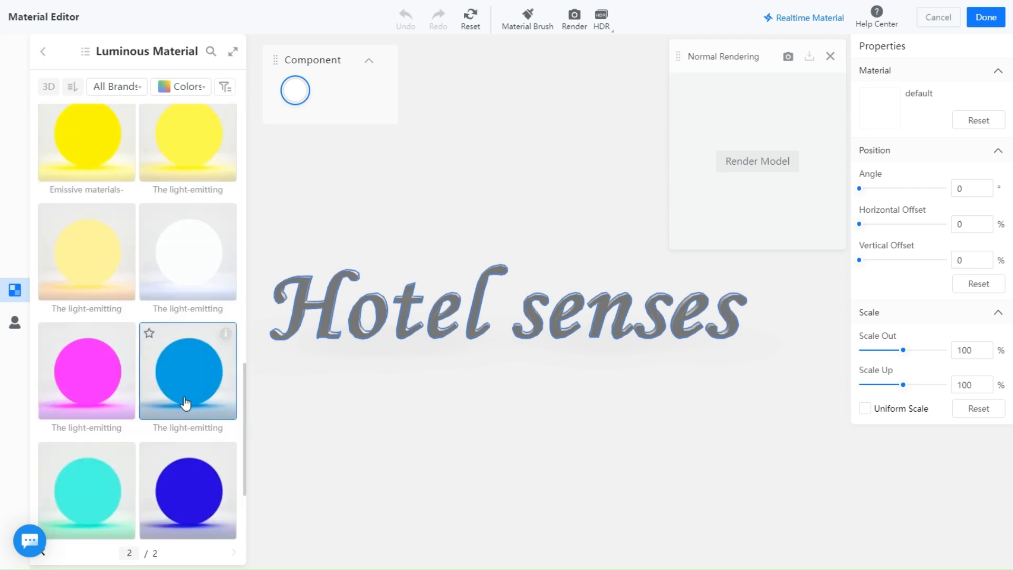
scroll("down", 3)
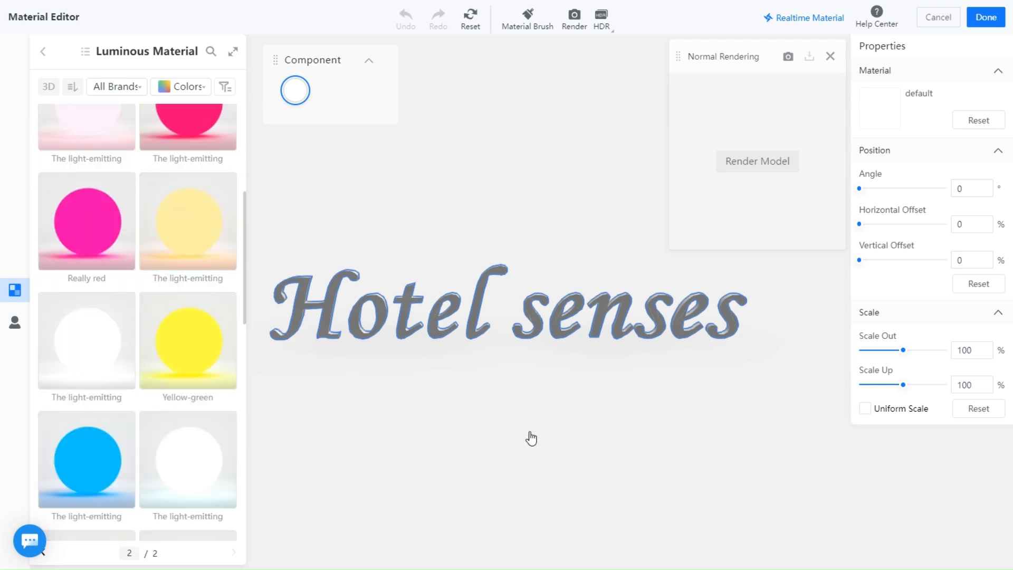
left_click(187, 221)
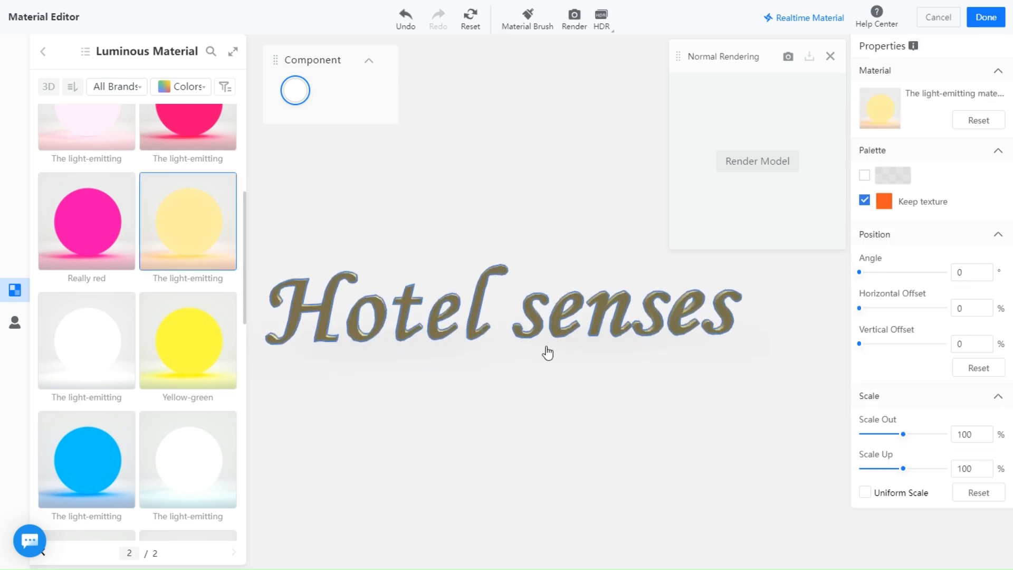
left_click(984, 17)
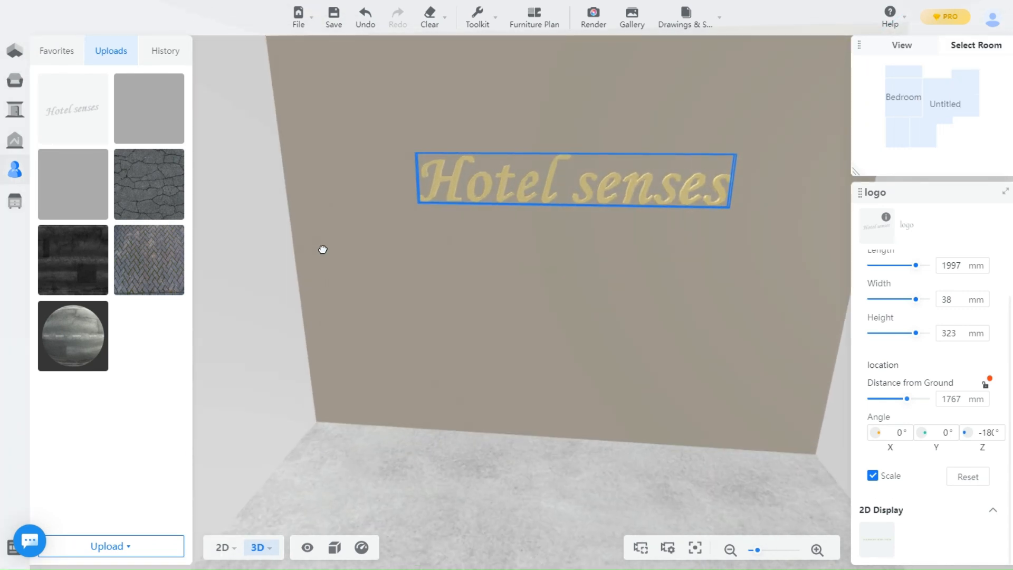
Render the current perspective view of the logo wall at 2K HD.
left_click(572, 180)
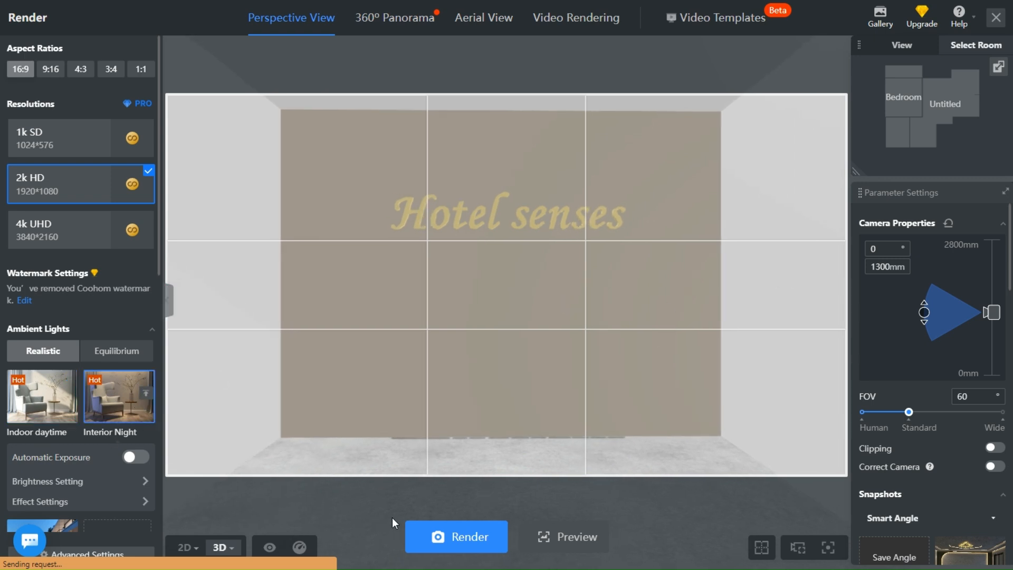
left_click(119, 397)
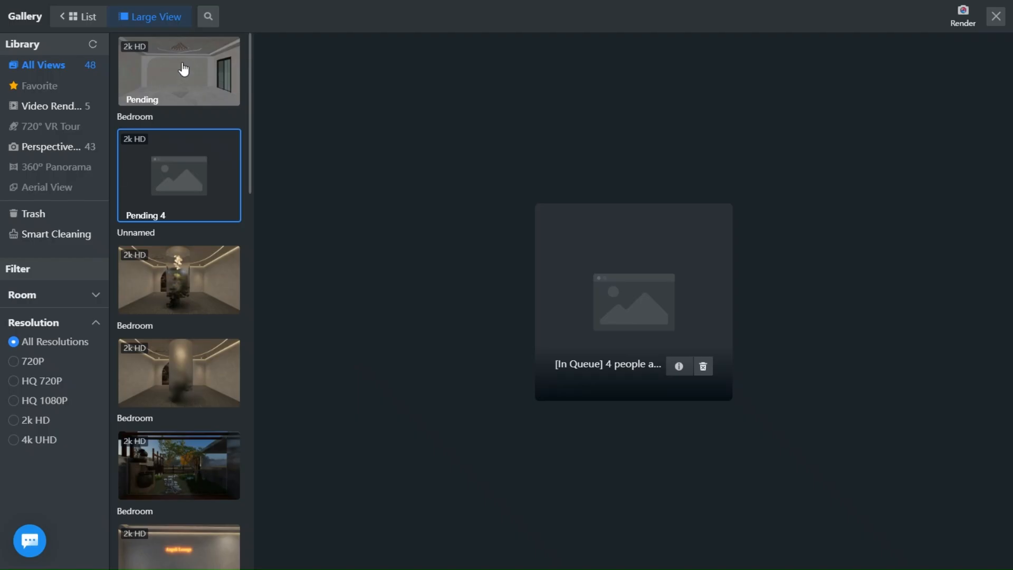
Compare the white-glowing and warm-yellow-glowing logo renders in the gallery.
left_click(703, 366)
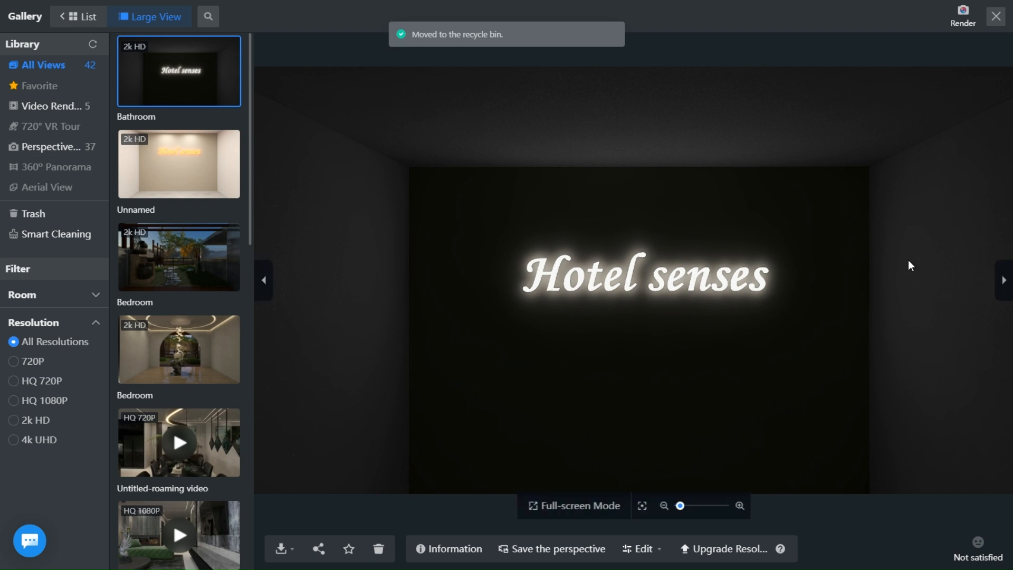
left_click(179, 164)
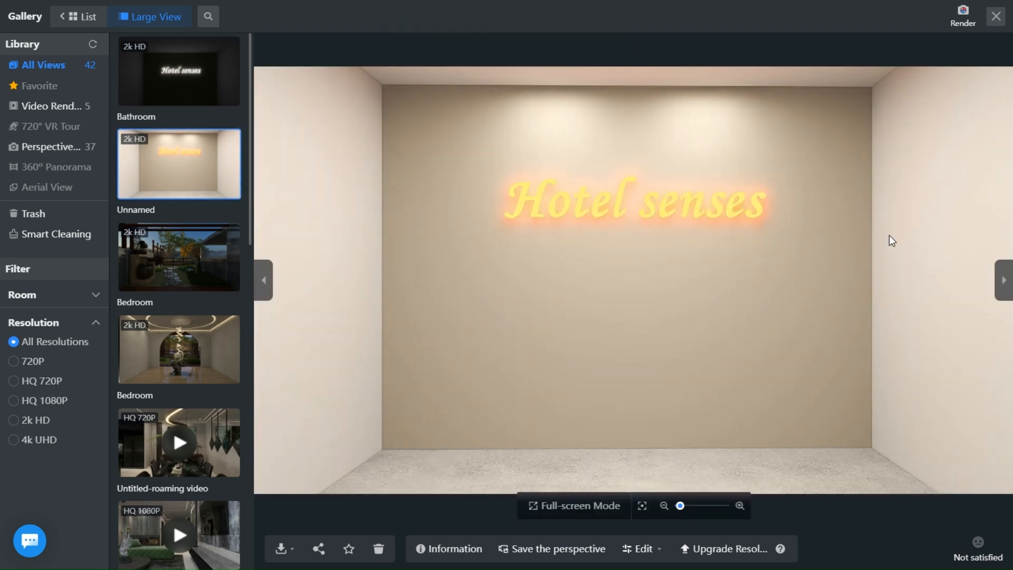
left_click(179, 72)
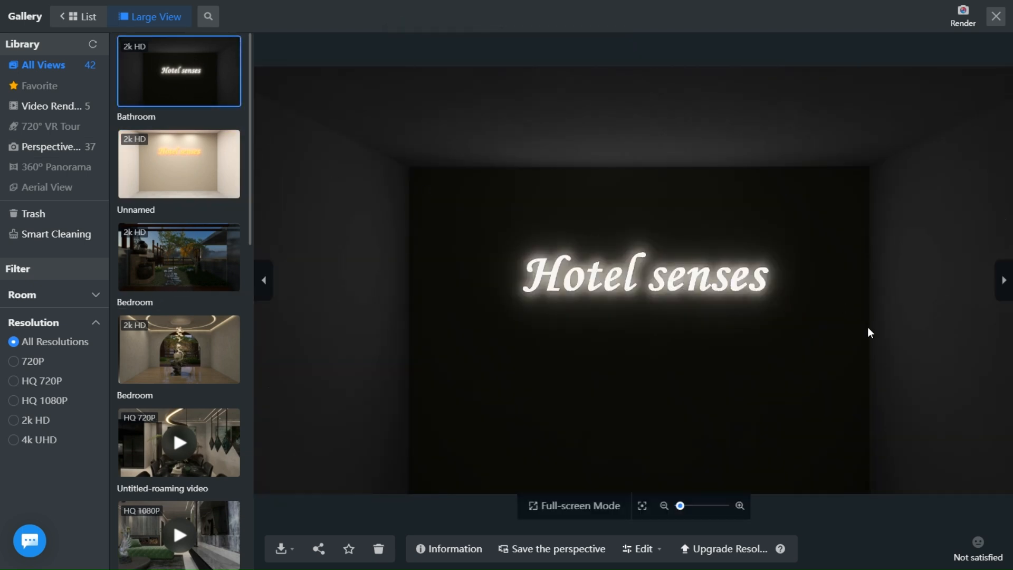